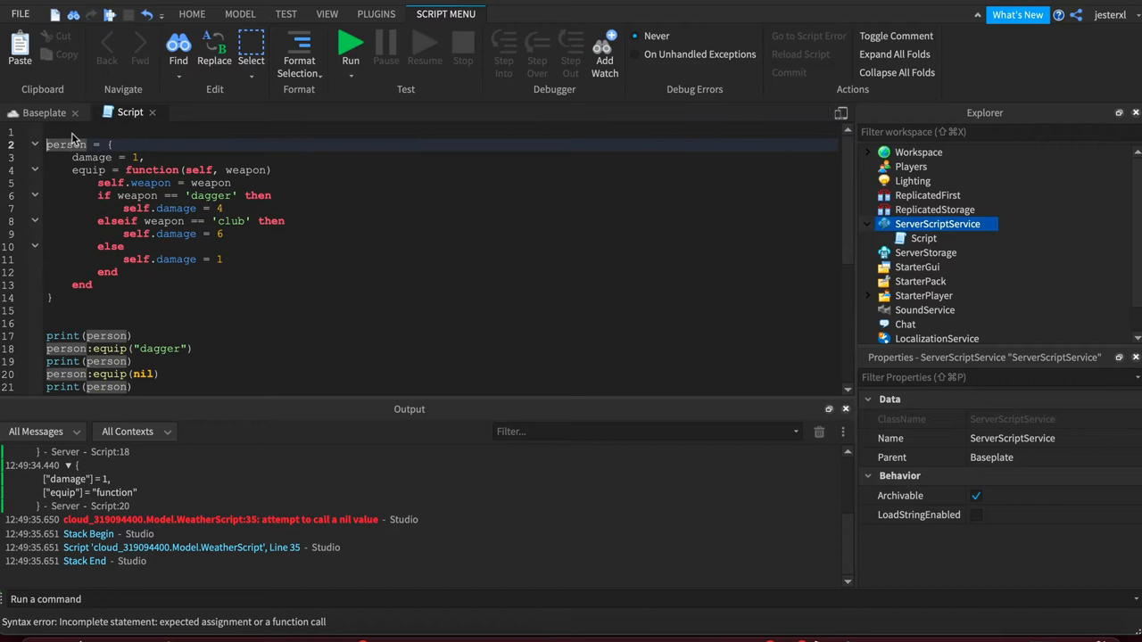
Wrap the person table in a getPerson() function that returns it, closed with 'end'.
{"action": "type", "text": "function getPerson("}
{"action": "type", "text": "local "}
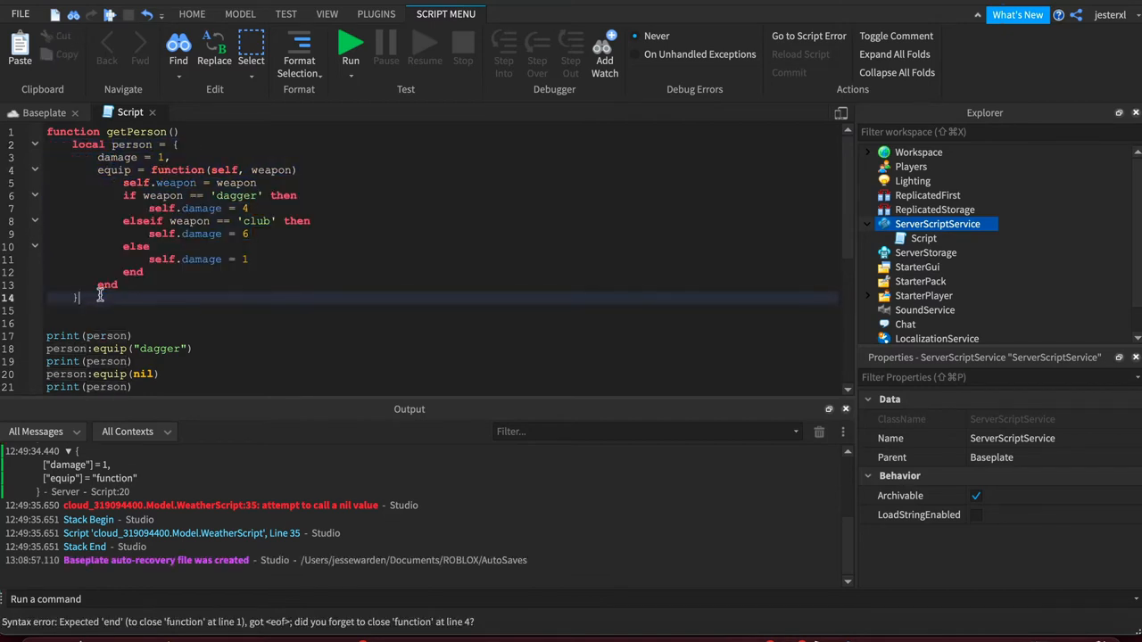
{"action": "type", "text": "return"}
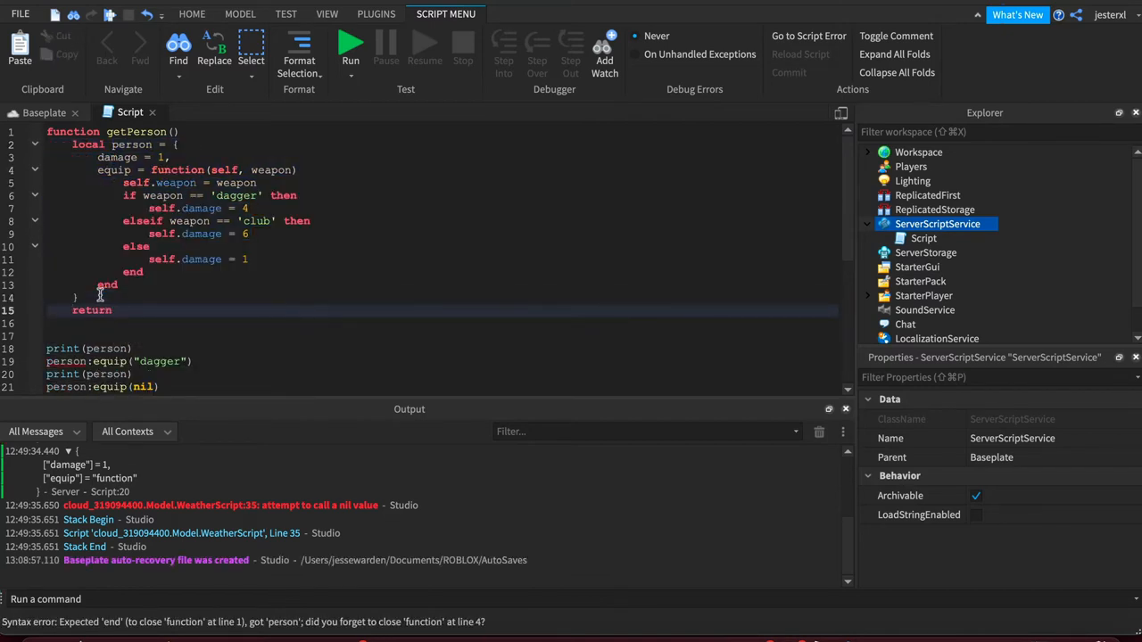
{"action": "type", "text": "person"}
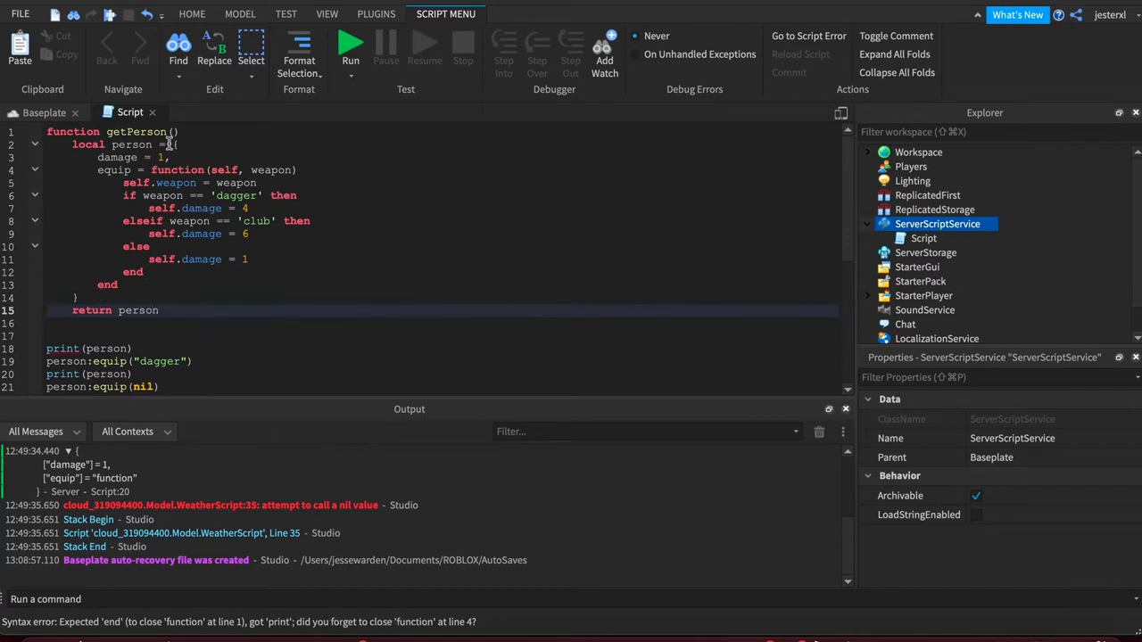
{"action": "type", "text": "return {"}
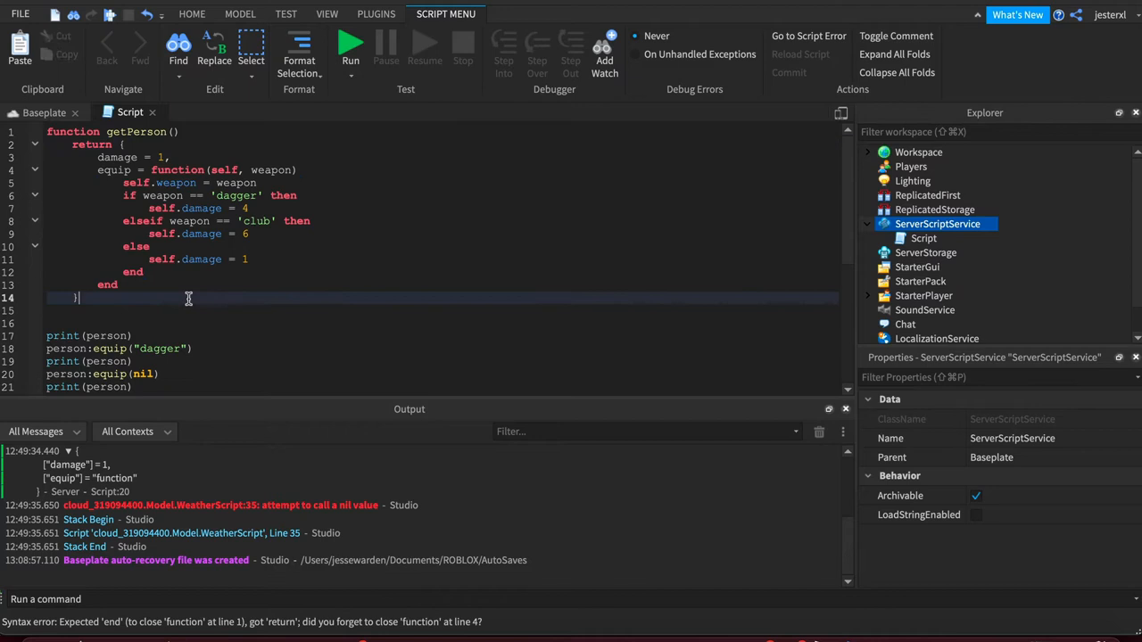
{"action": "type", "text": "end"}
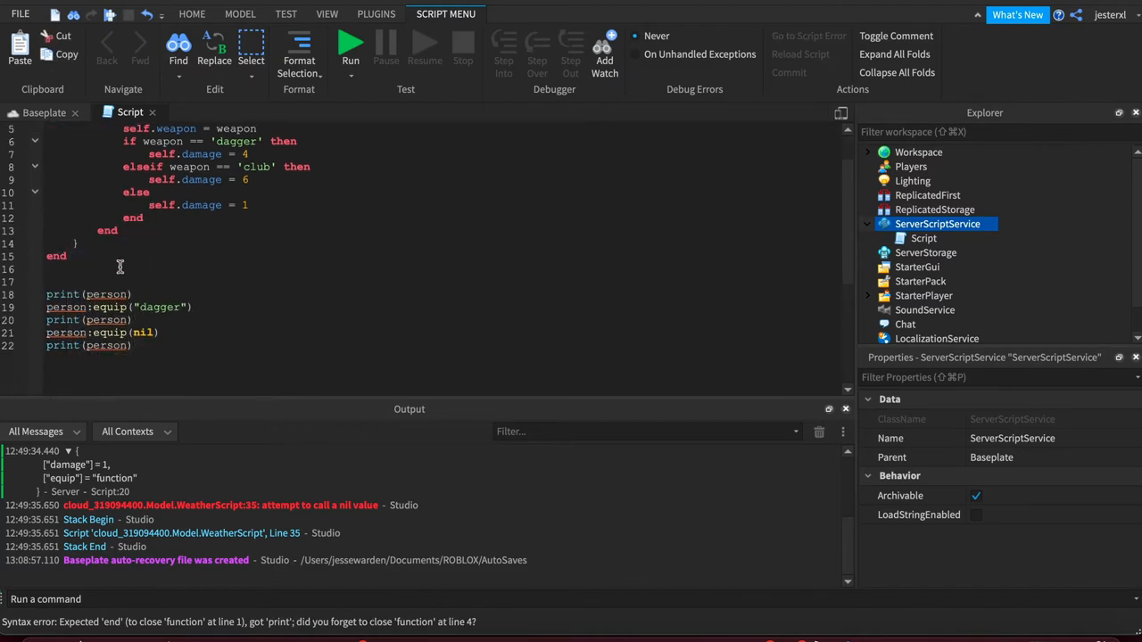
{"action": "type", "text": "local"}
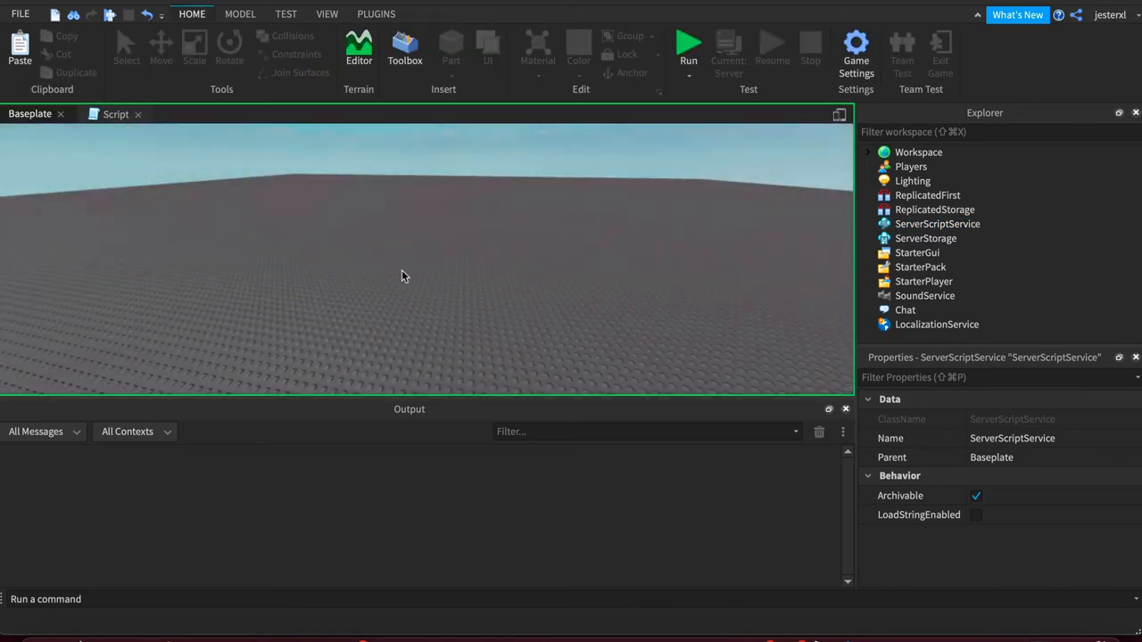
Run the script to view the person prints in Output, then return to the script.
{"action": "left_click", "coordinate": [688, 45]}
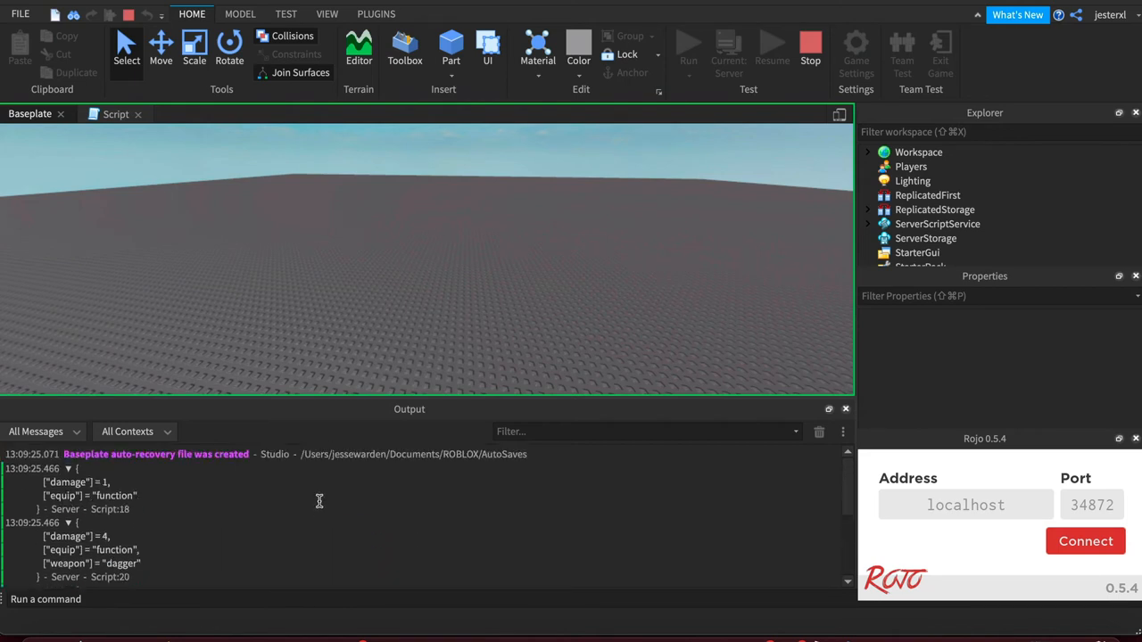
{"action": "double_click", "coordinate": [75, 481]}
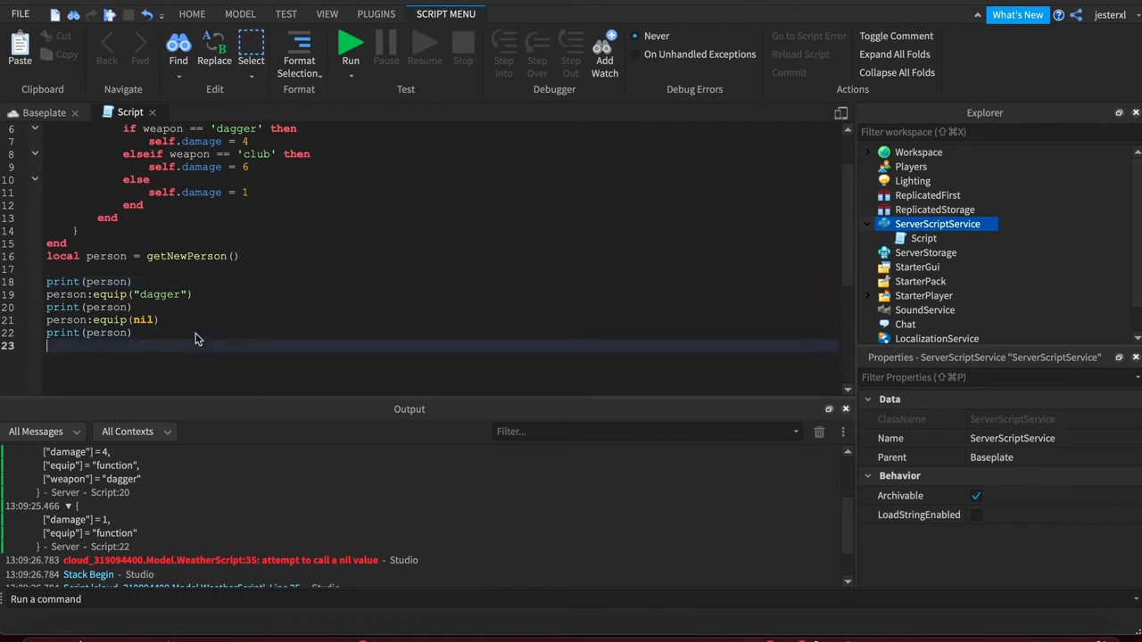
Add 'local cow = getNewPerson()' with its calls below the person print lines.
{"action": "type", "text": "local"}
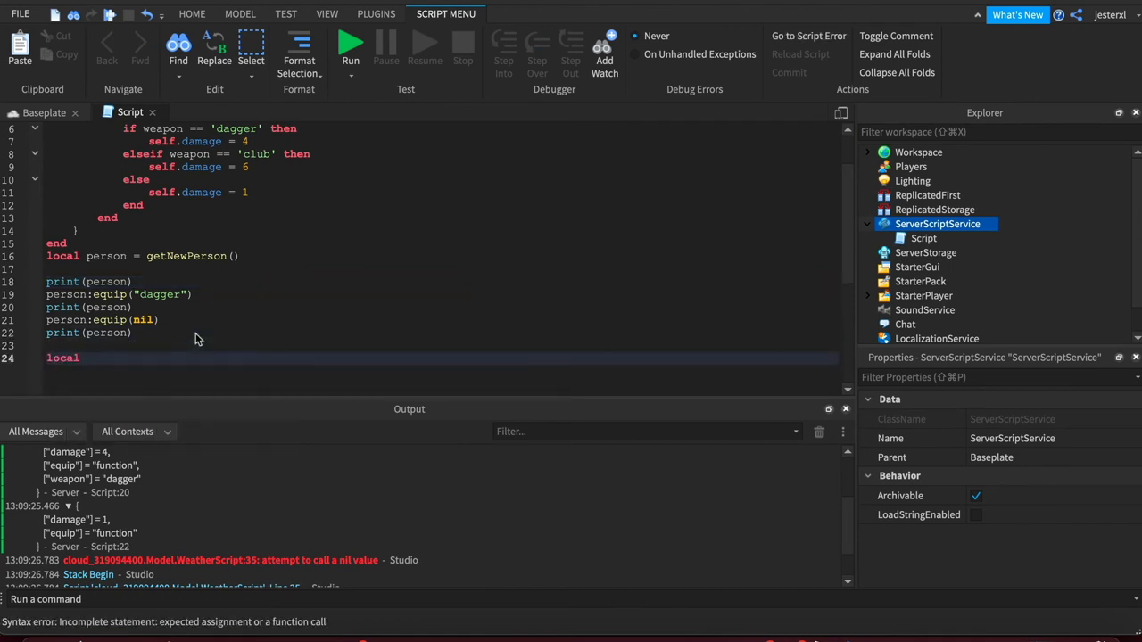
{"action": "type", "text": "cow = getN"}
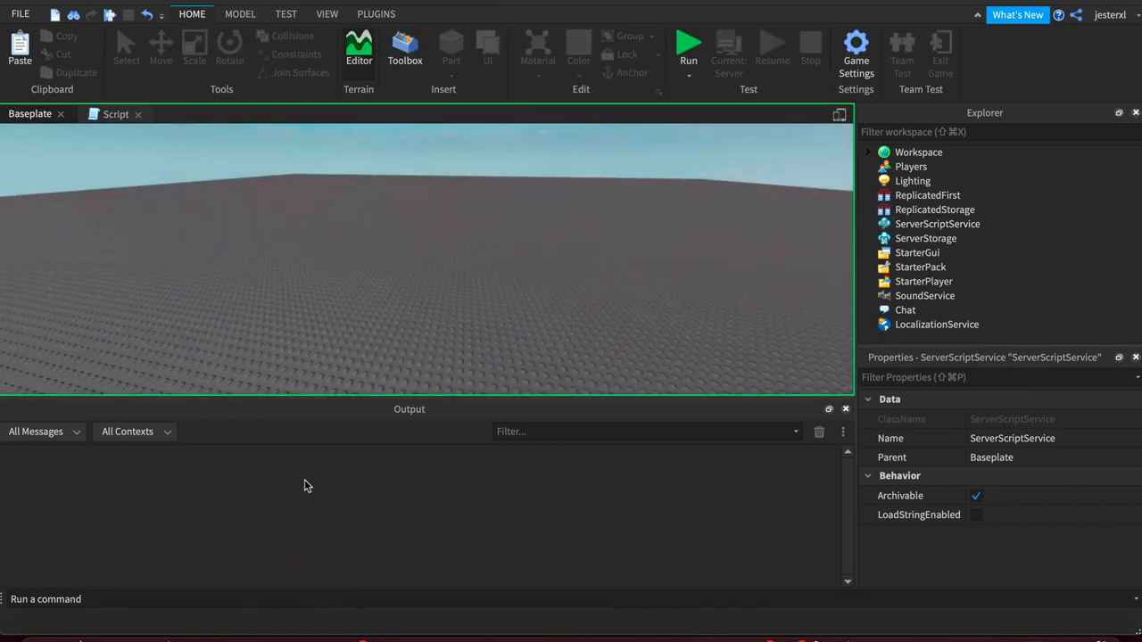
Run the script, scroll through the person and cow prints in Output, then stop.
{"action": "left_click", "coordinate": [688, 43]}
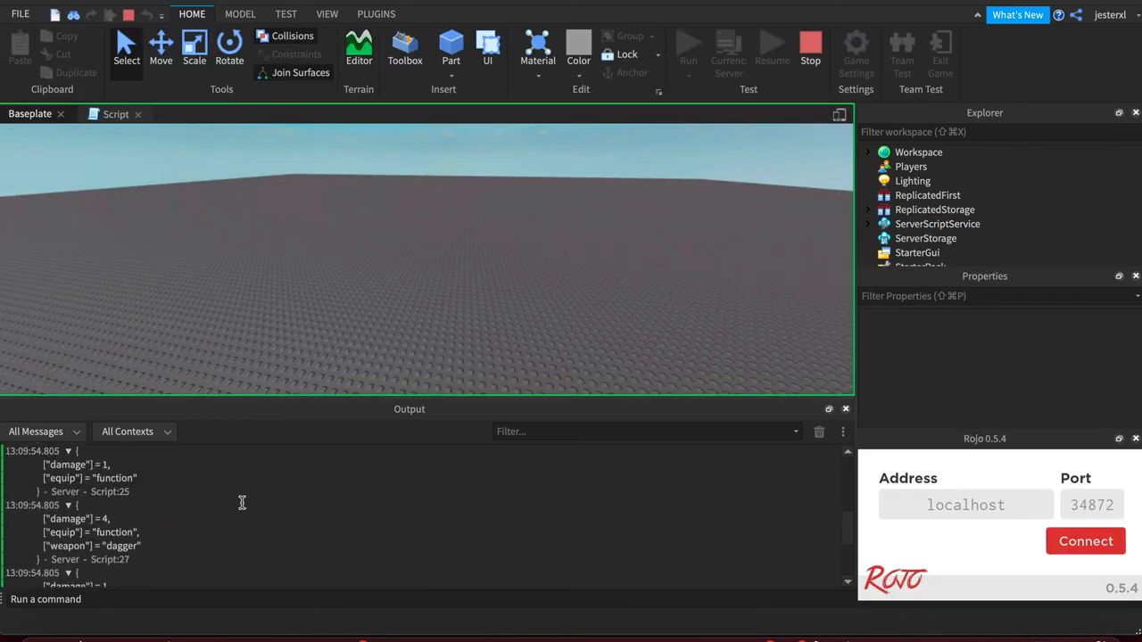
{"action": "scroll", "scroll_direction": "down", "scroll_amount": 3}
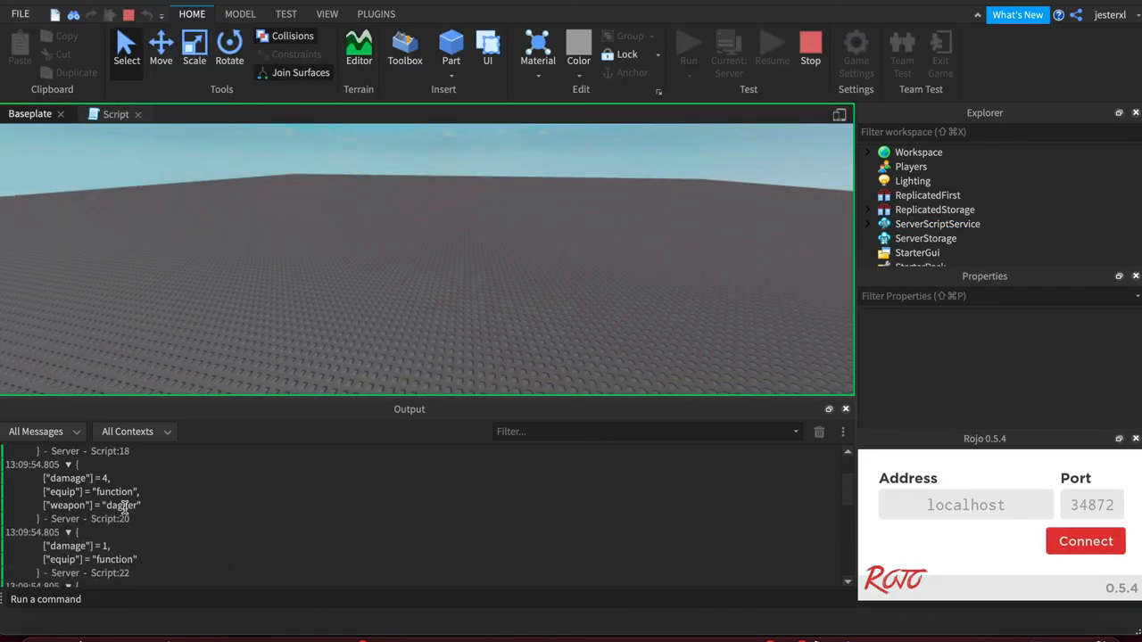
{"action": "left_click", "coordinate": [809, 46]}
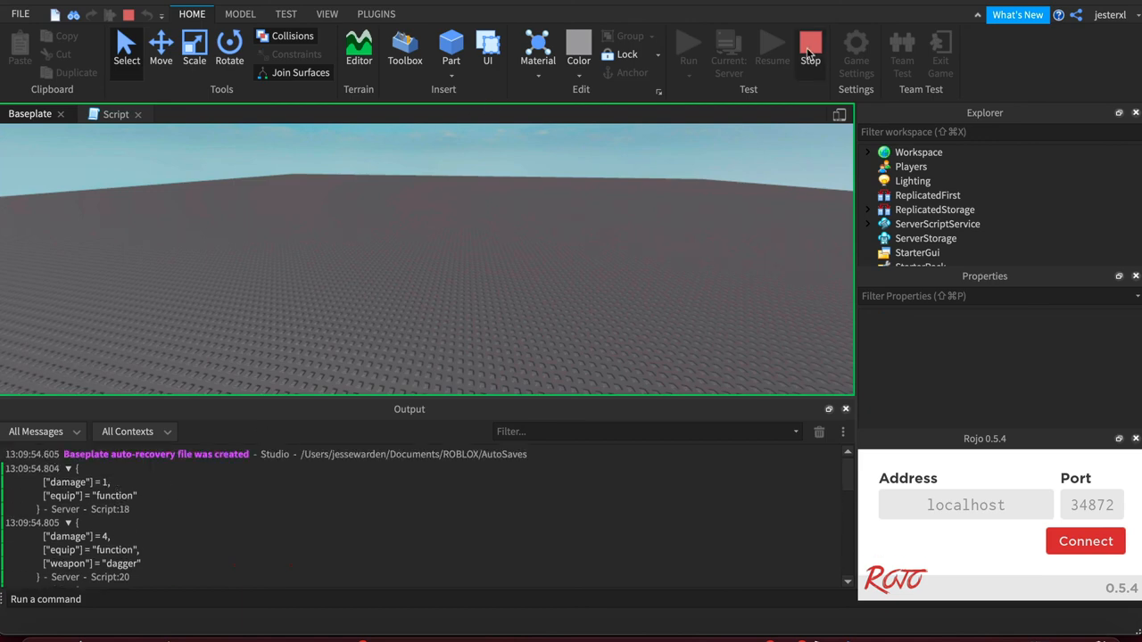